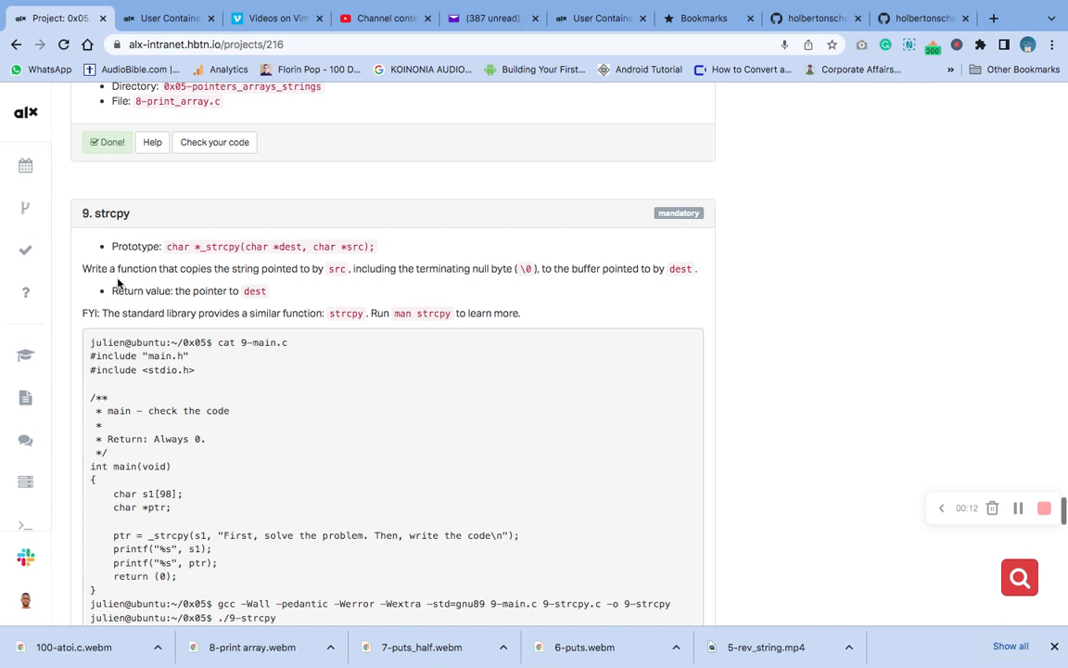
{"action": "mouse_move", "coordinate": [226, 282]}
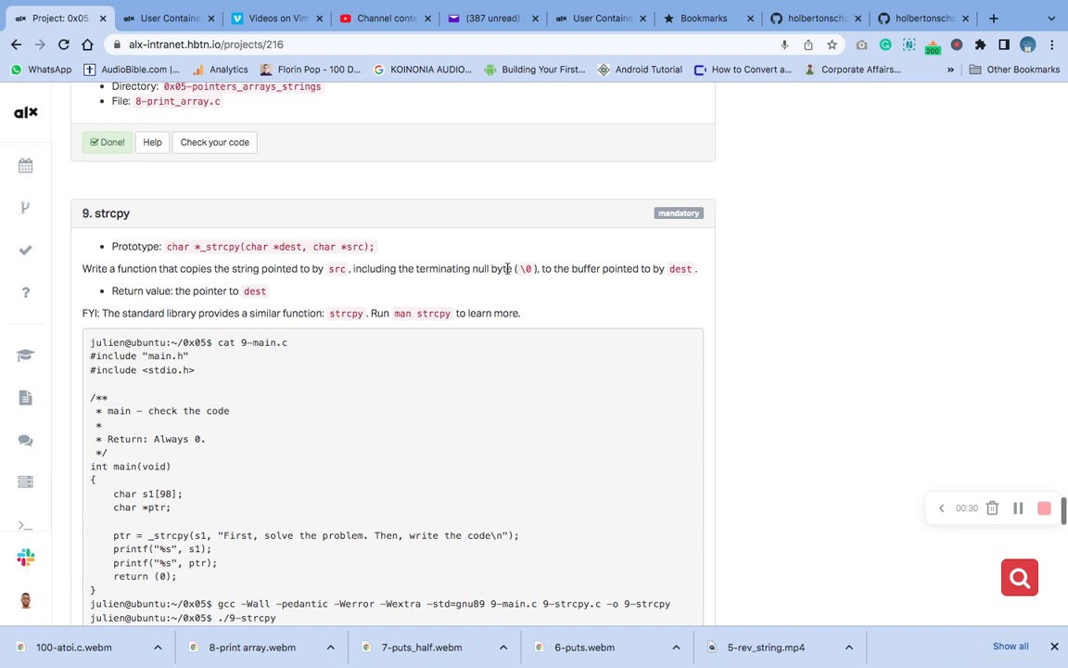
{"action": "mouse_move", "coordinate": [532, 271]}
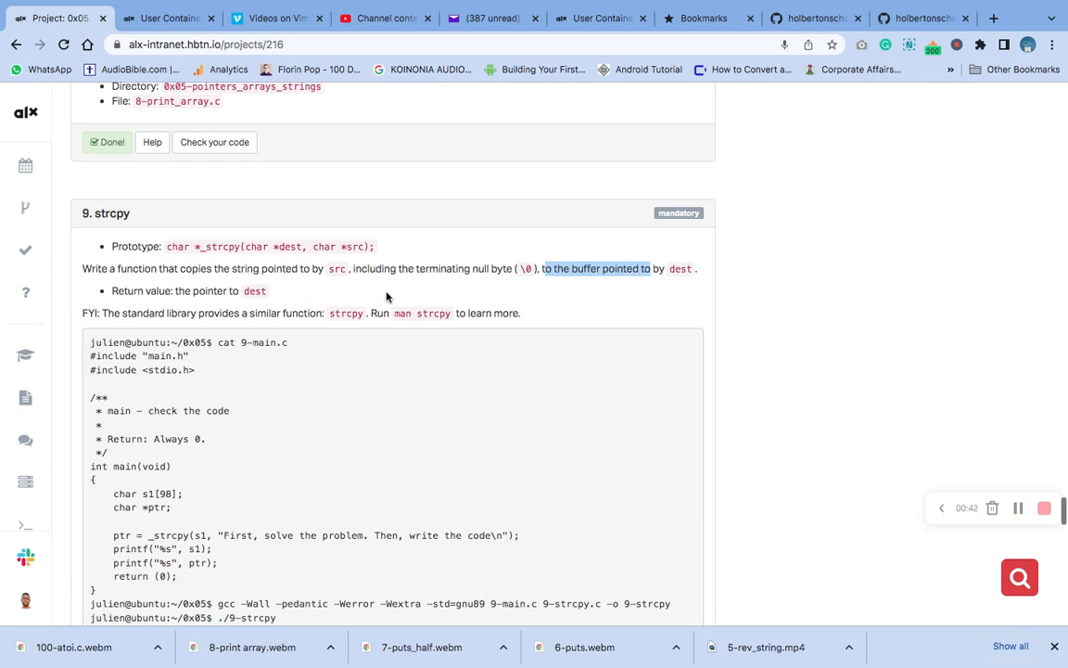
{"action": "mouse_move", "coordinate": [185, 294]}
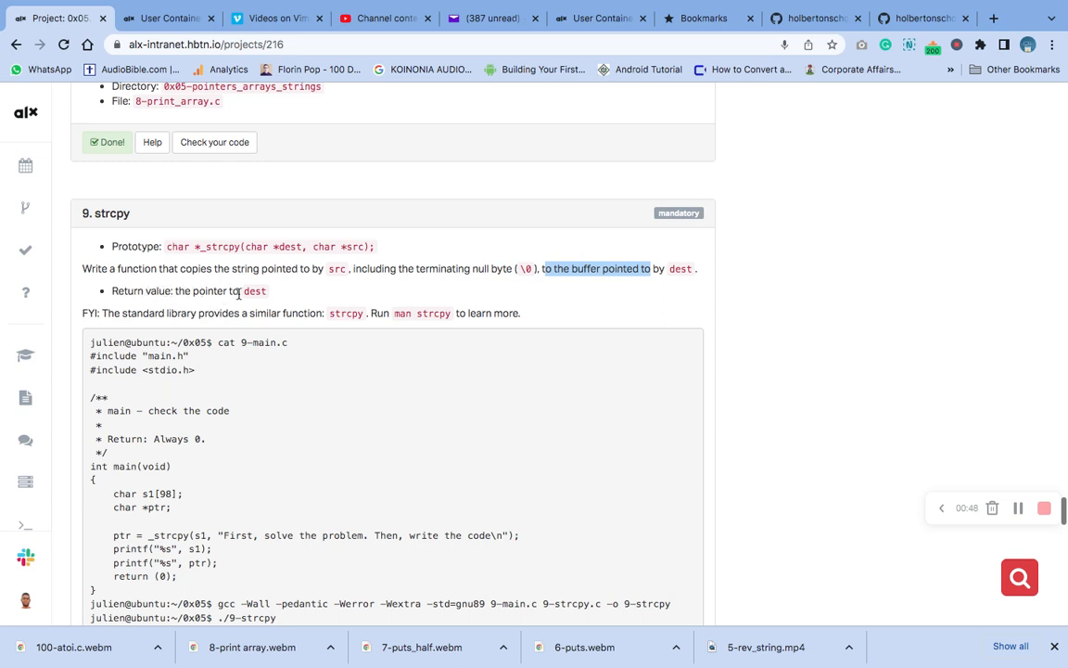
{"action": "mouse_move", "coordinate": [424, 325]}
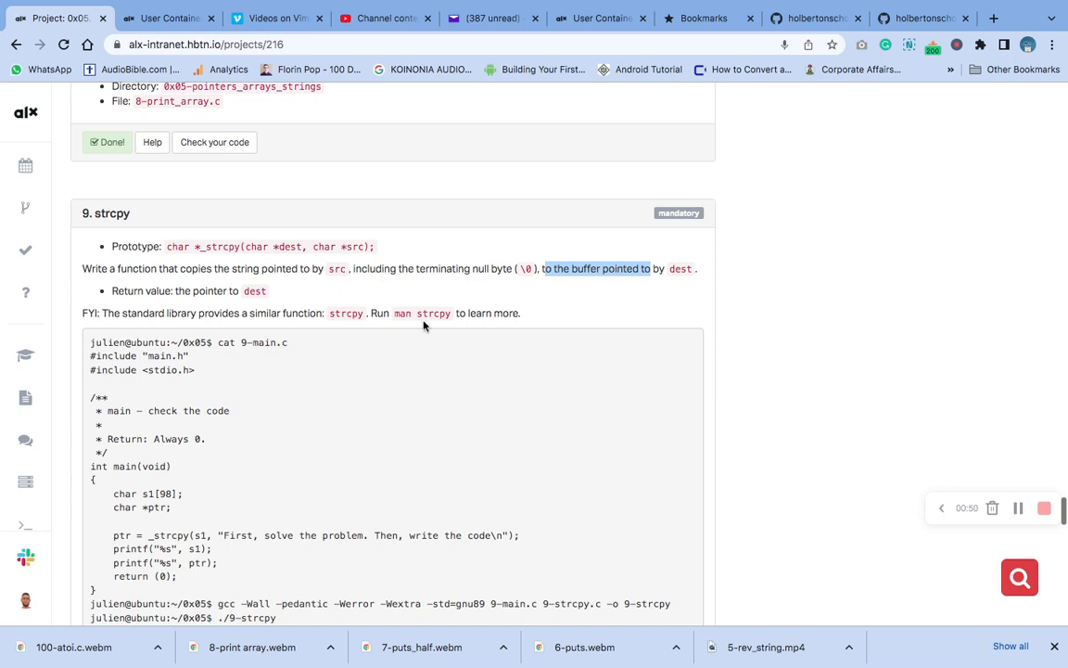
Scroll to task 9's Repo section and select the file name 9-strcpy.c.
{"action": "scroll", "scroll_direction": "down", "scroll_amount": 3}
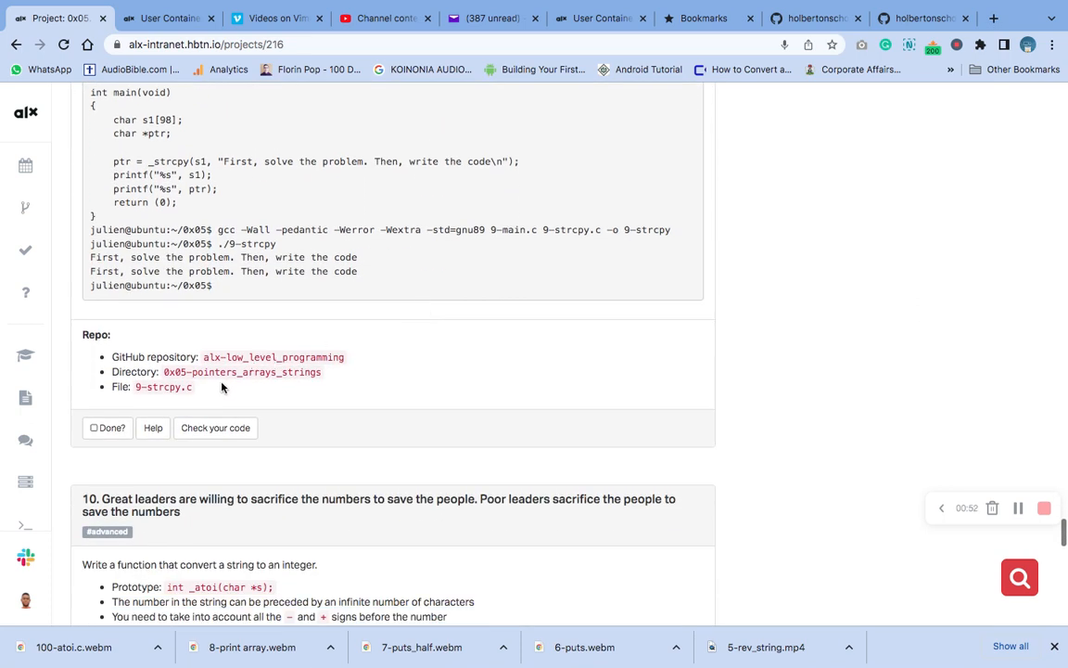
{"action": "double_click", "coordinate": [163, 386]}
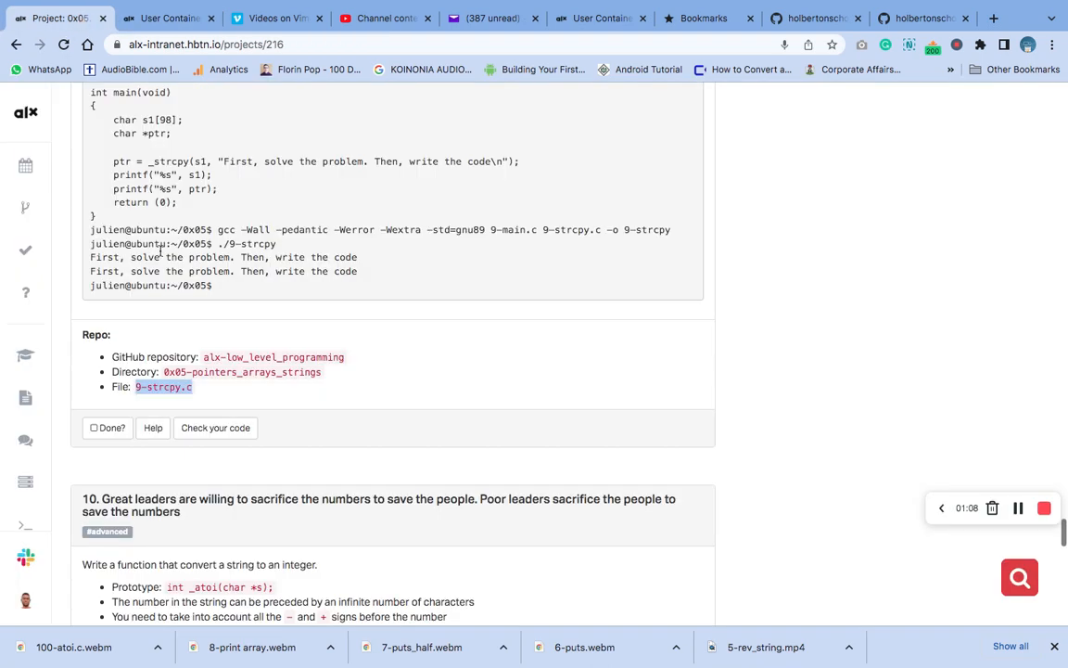
{"action": "left_click", "coordinate": [167, 17]}
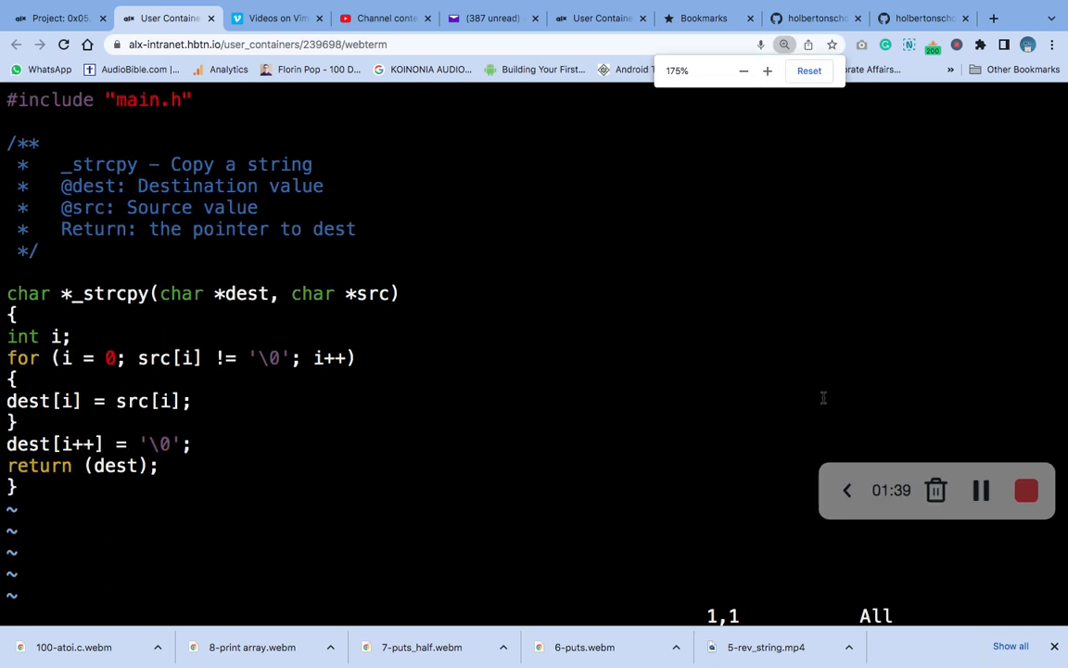
Switch to Webterm to review the _strcpy implementation in 9-strcpy.c.
{"action": "left_click", "coordinate": [767, 70]}
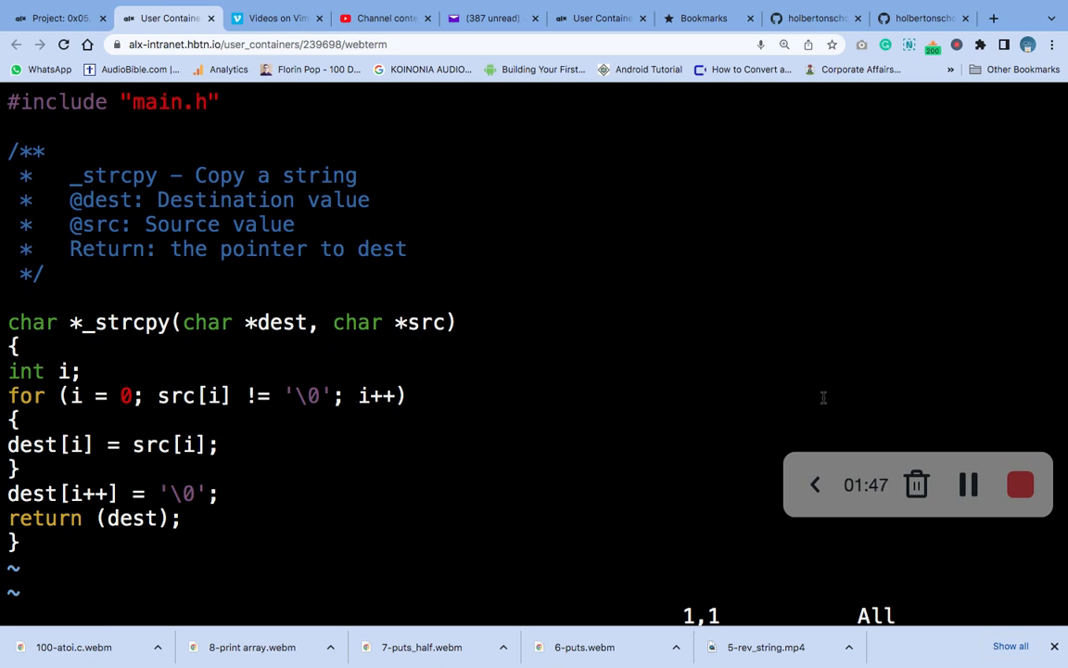
{"action": "mouse_move", "coordinate": [471, 192]}
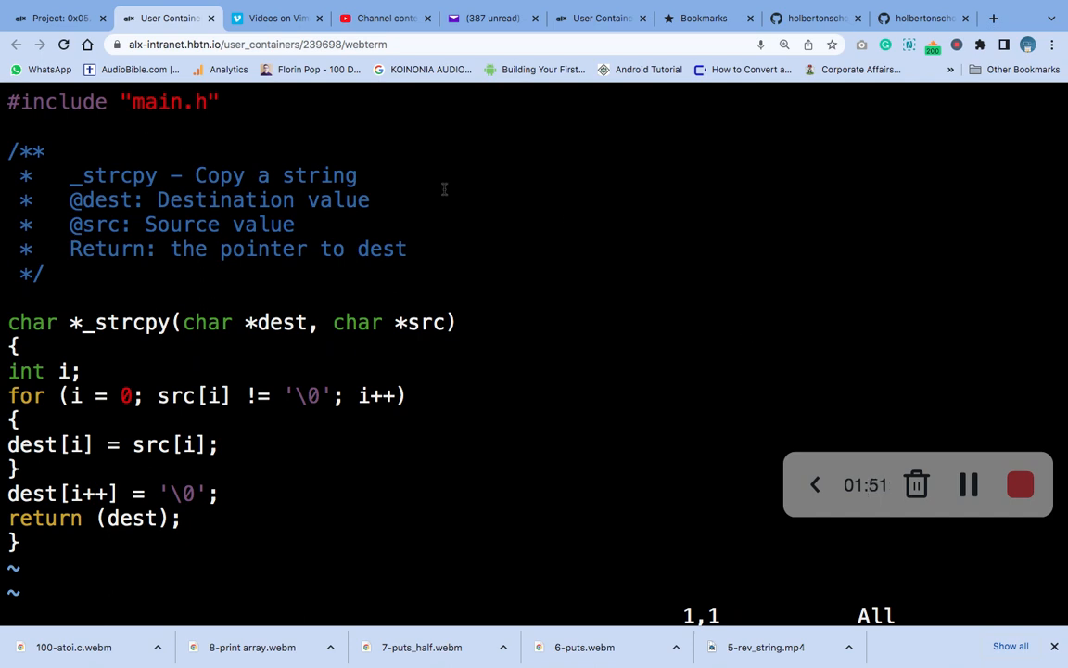
{"action": "mouse_move", "coordinate": [969, 484]}
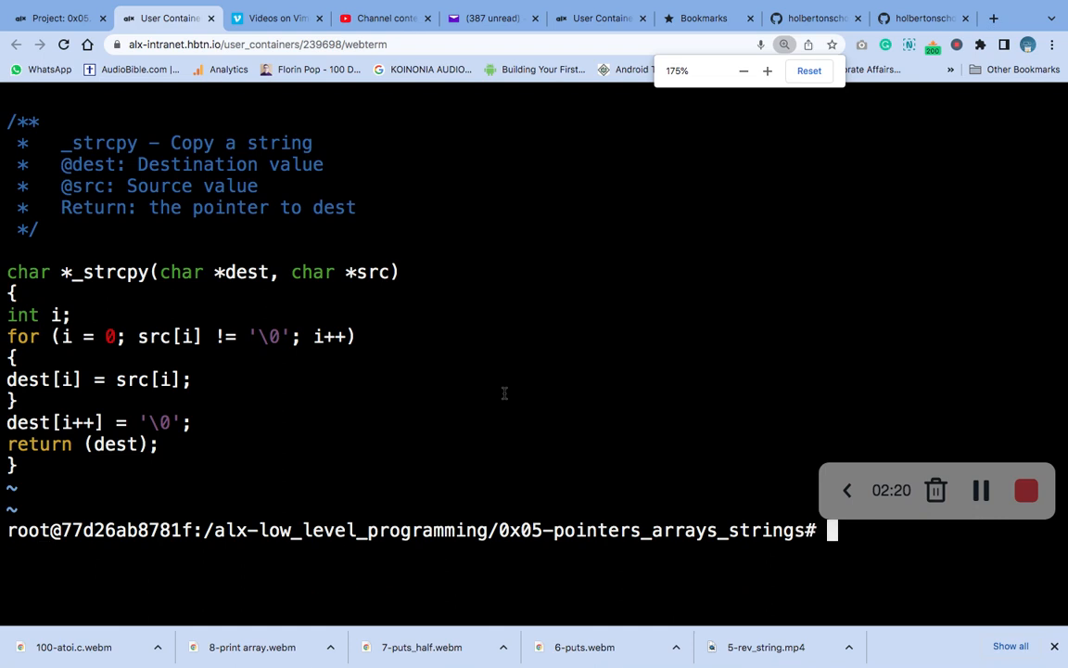
Stage all changes in the project folder with 'git add .'.
{"action": "left_click", "coordinate": [743, 71]}
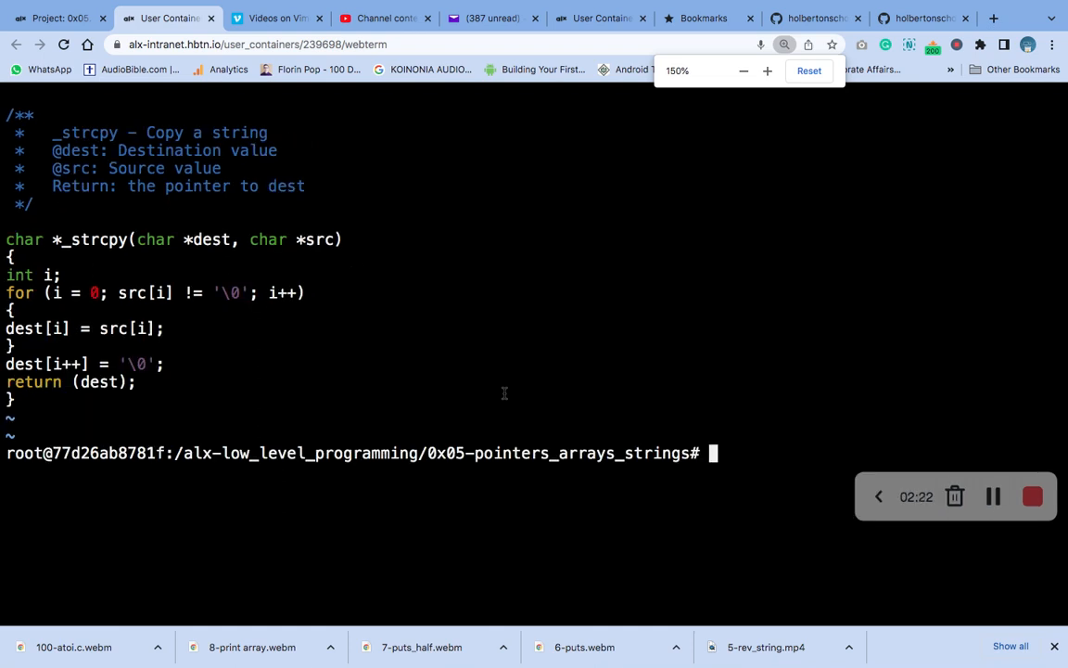
{"action": "type", "text": "git"}
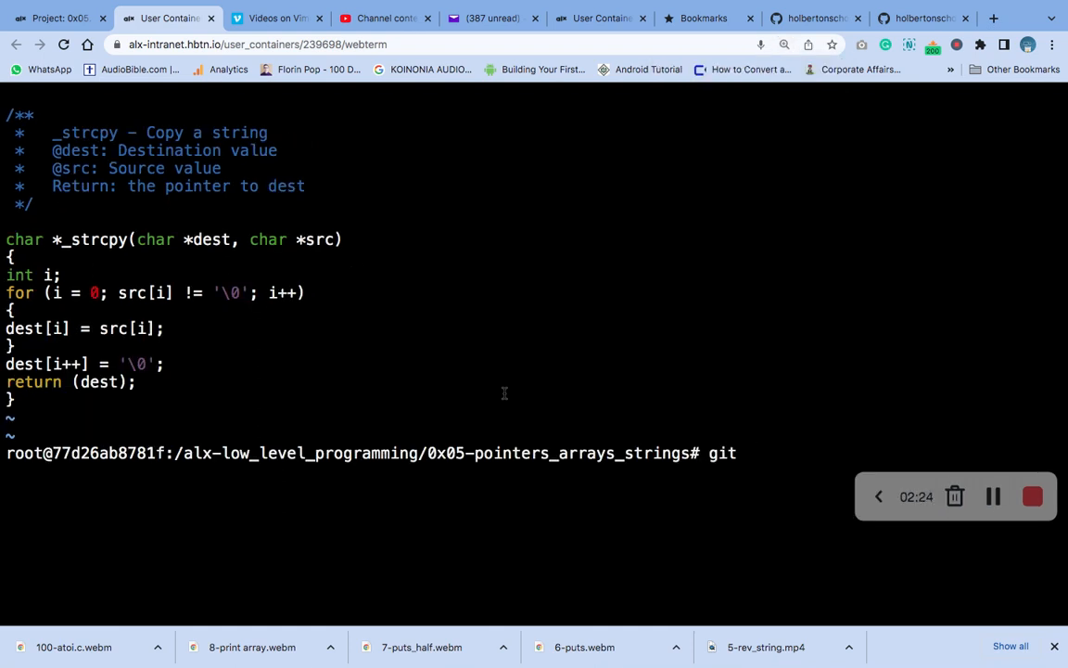
{"action": "type", "text": "ad"}
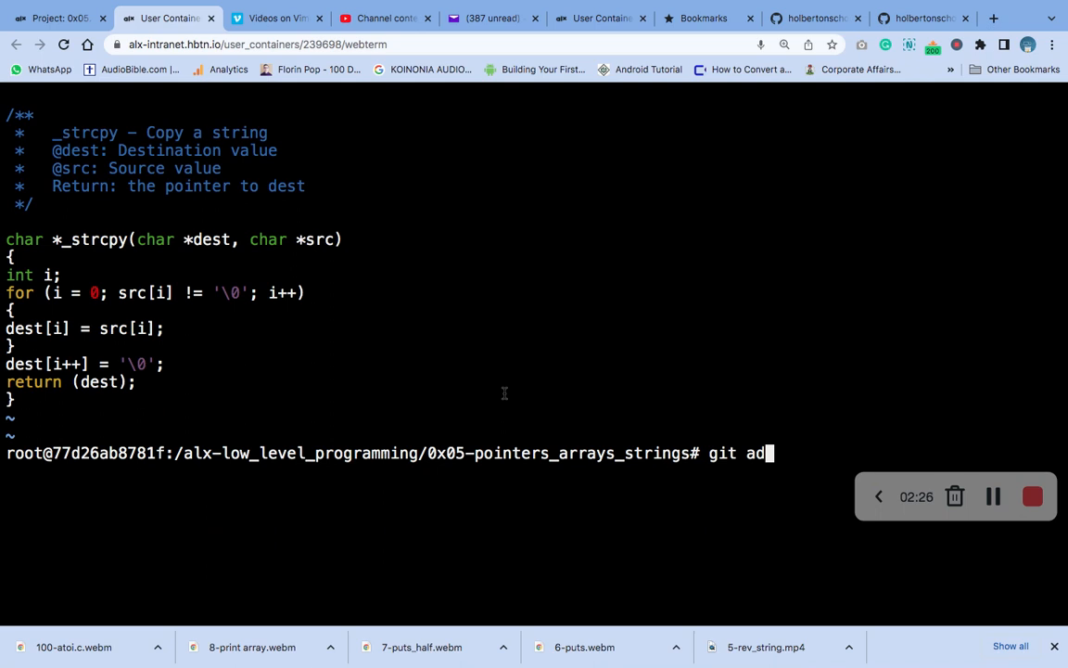
{"action": "type", "text": "d ."}
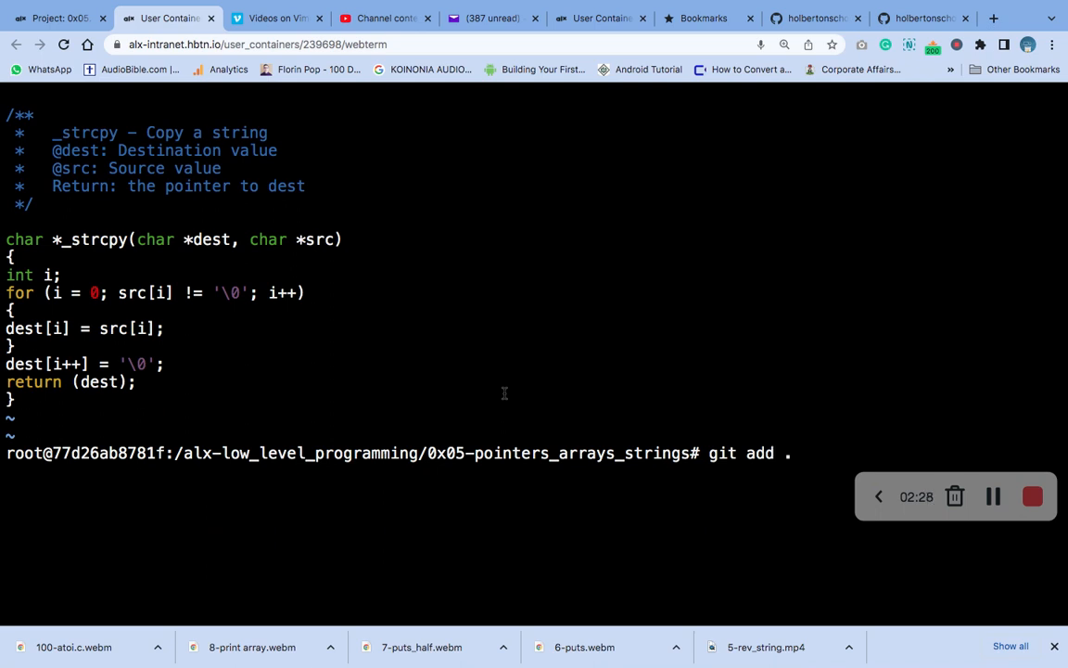
{"action": "key", "text": "Return"}
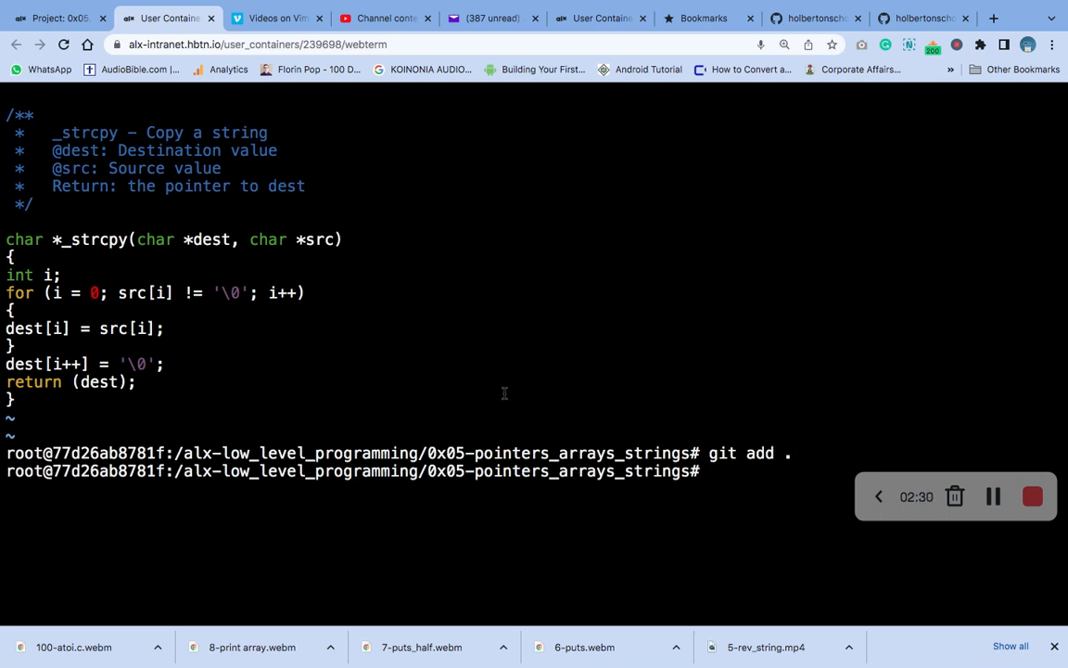
Commit the staged changes with message '9-strcpy.c'.
{"action": "type", "text": "git a"}
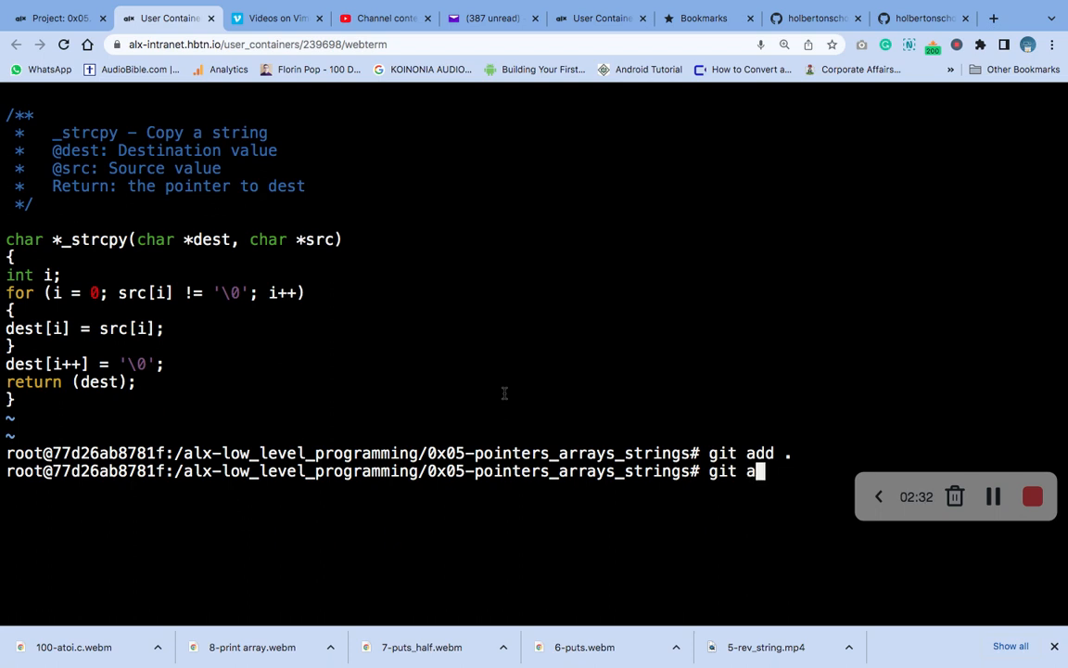
{"action": "type", "text": "com"}
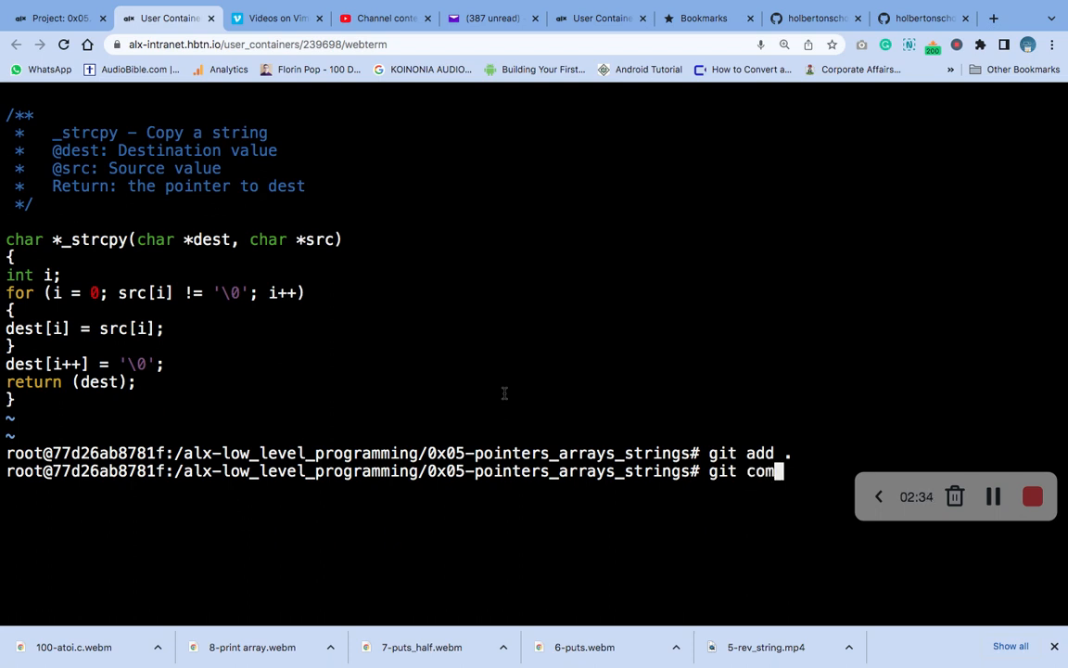
{"action": "type", "text": "mit -"}
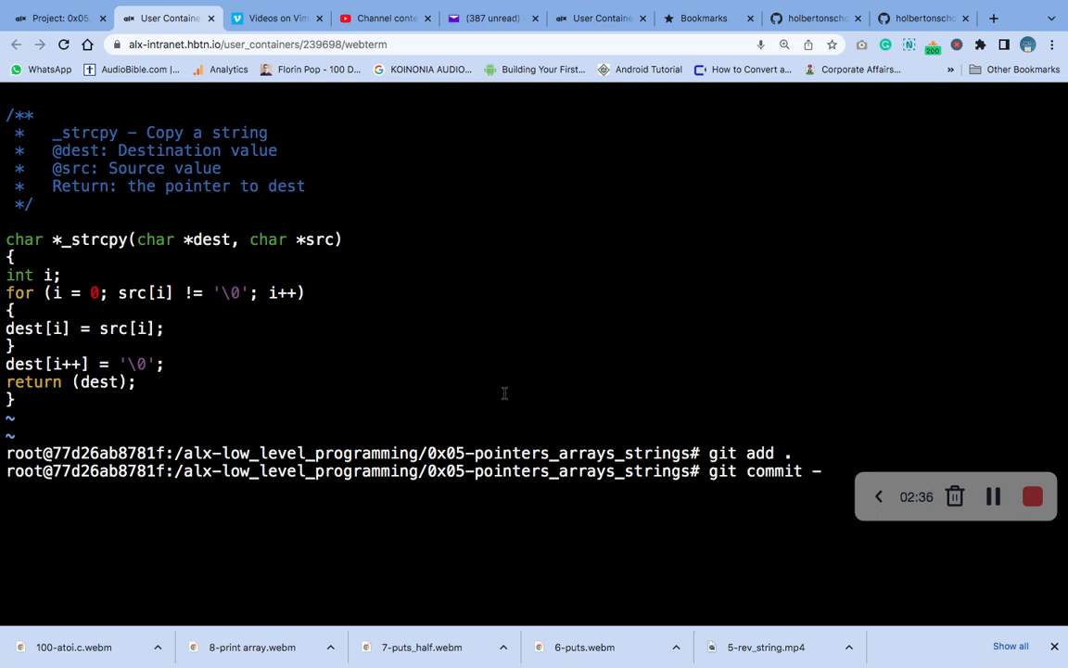
{"action": "type", "text": "m"}
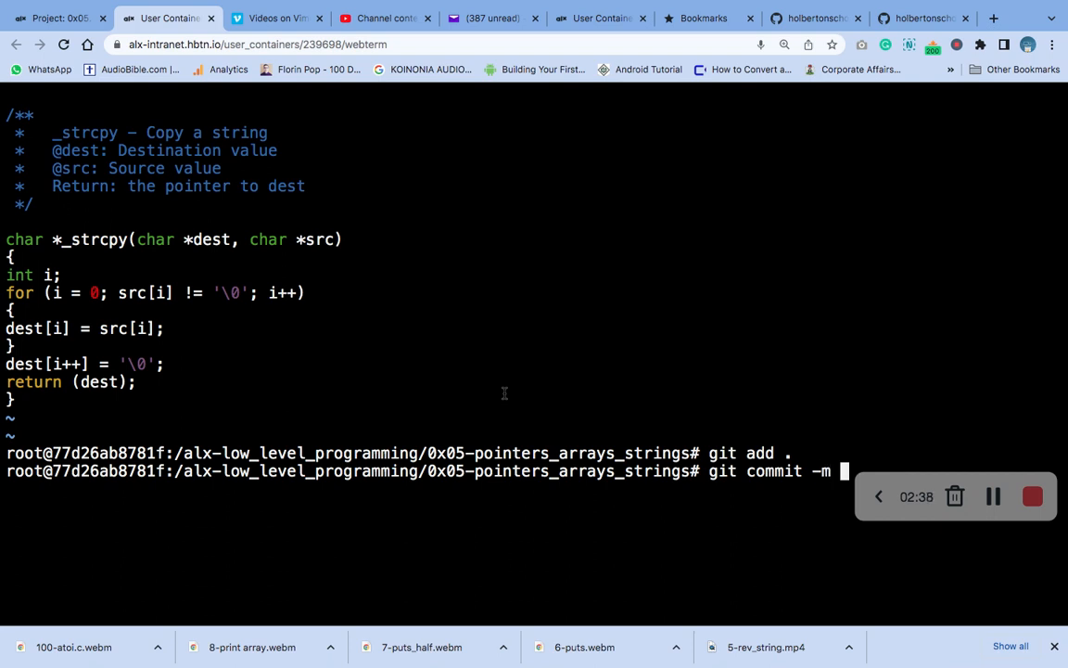
{"action": "type", "text": "'9-strcpy.c'"}
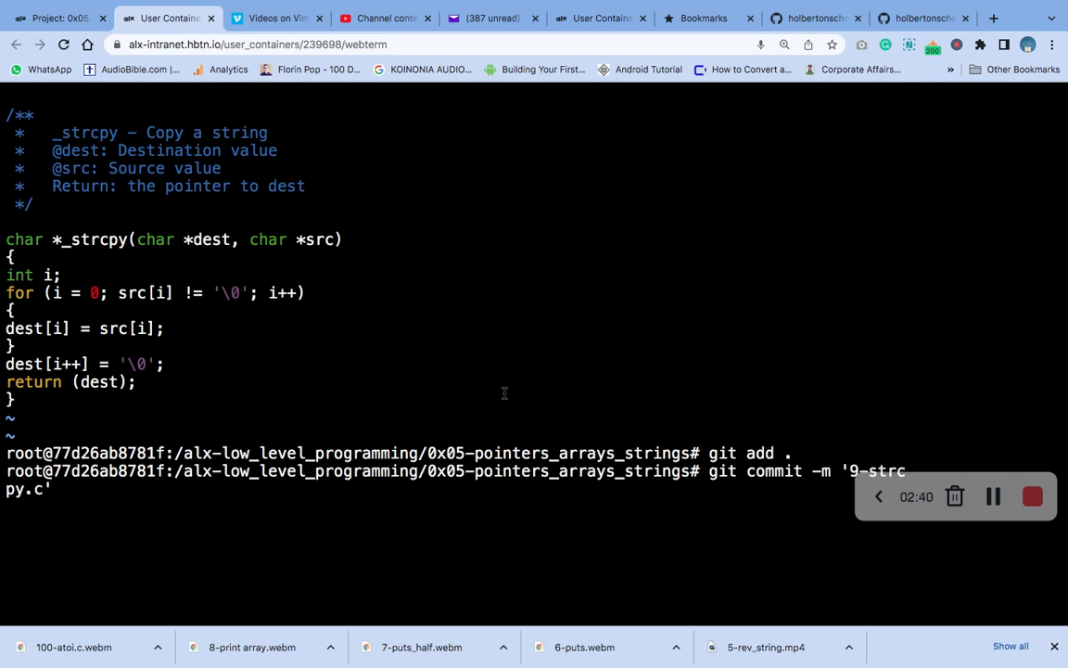
{"action": "key", "text": "Return"}
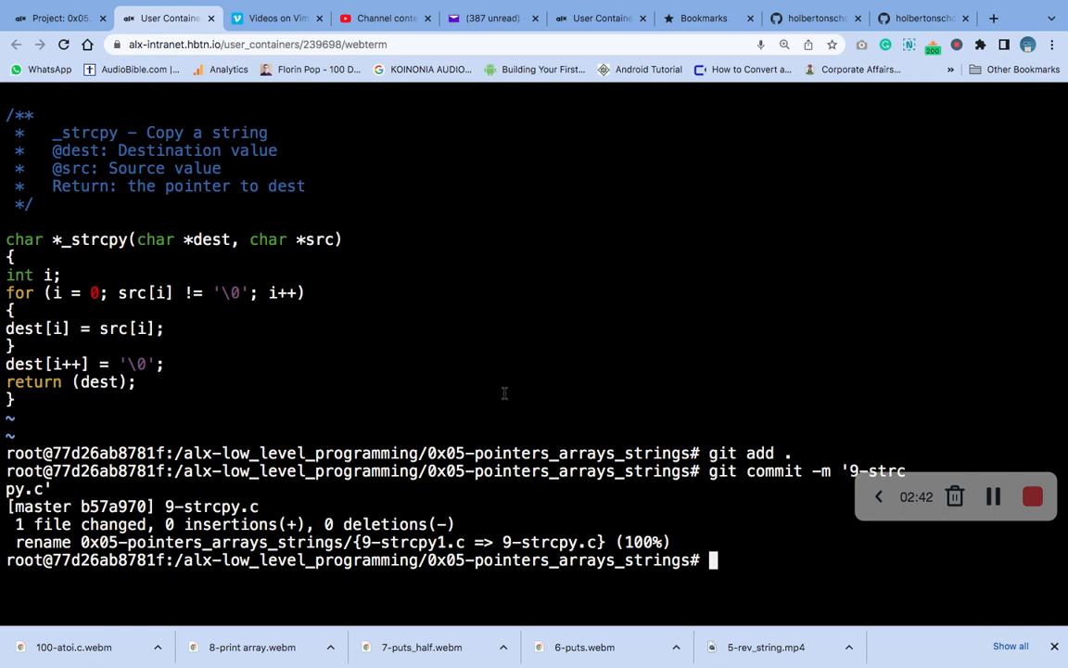
Push the new commit to the GitHub repository.
{"action": "type", "text": "git"}
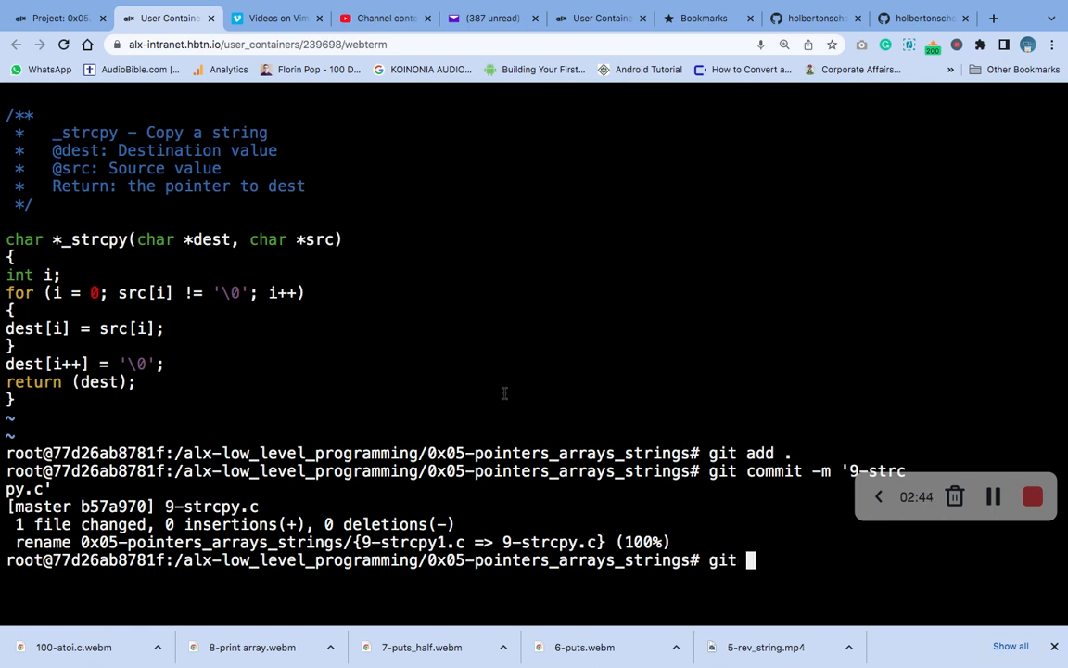
{"action": "type", "text": "push"}
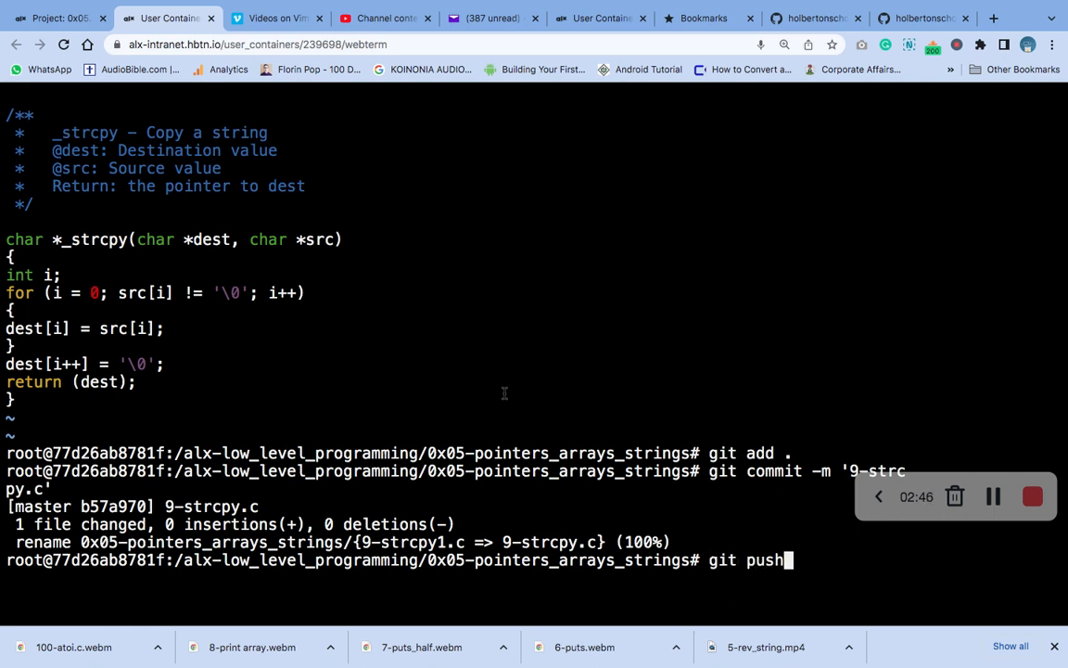
{"action": "key", "text": "Return"}
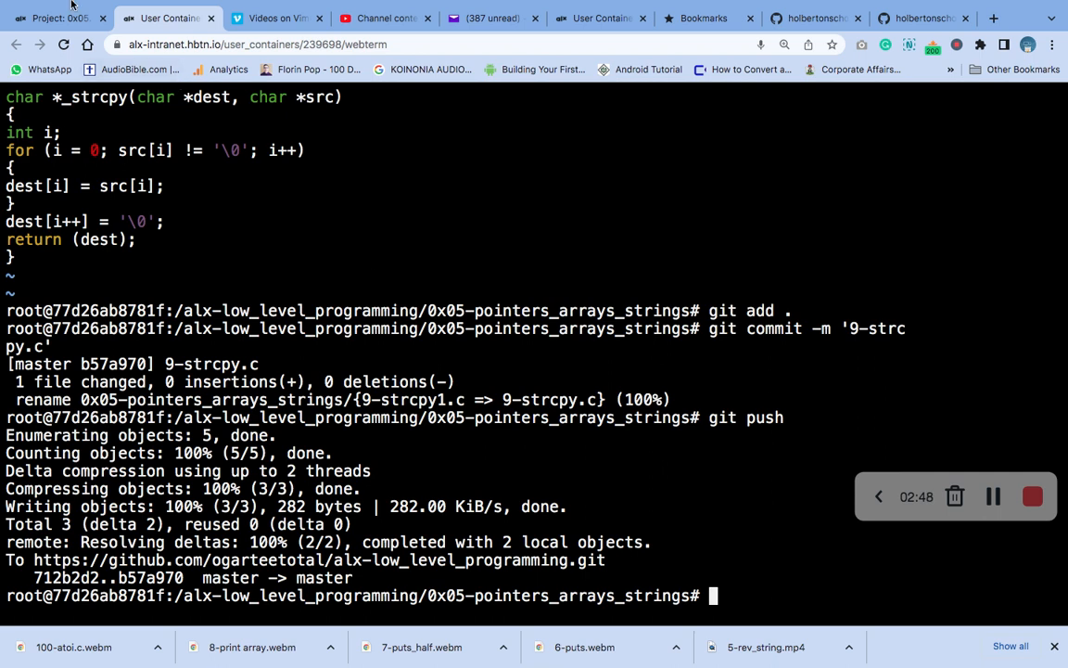
Return to the project page and run Check your code for task 9 strcpy.
{"action": "left_click", "coordinate": [59, 17]}
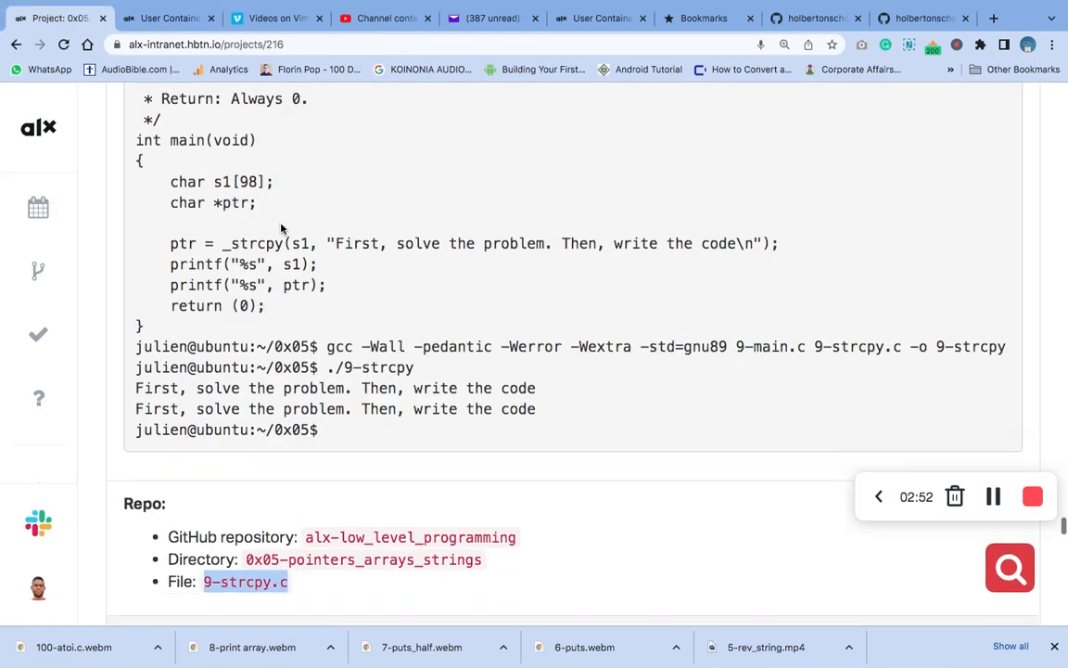
{"action": "scroll", "scroll_direction": "down", "scroll_amount": 3}
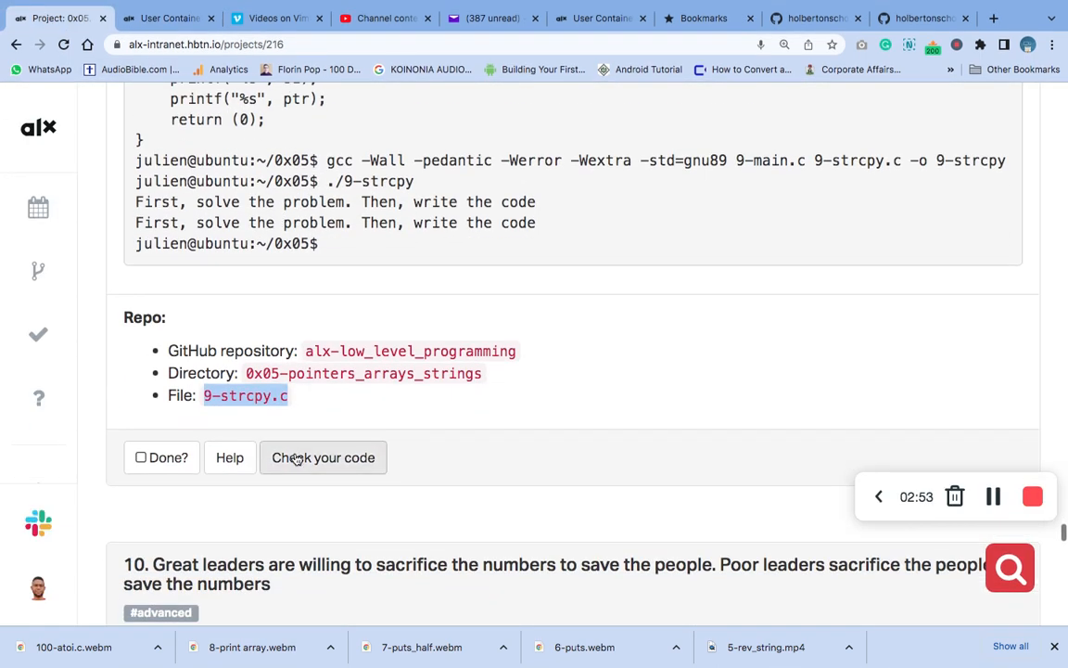
{"action": "left_click", "coordinate": [323, 457]}
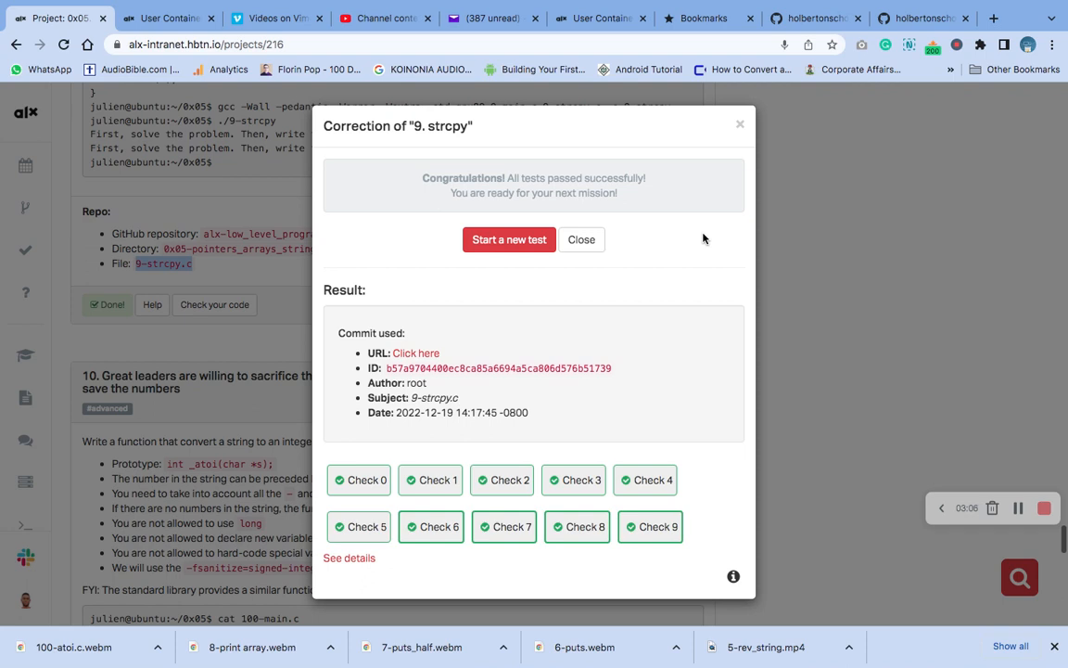
{"action": "mouse_move", "coordinate": [704, 234]}
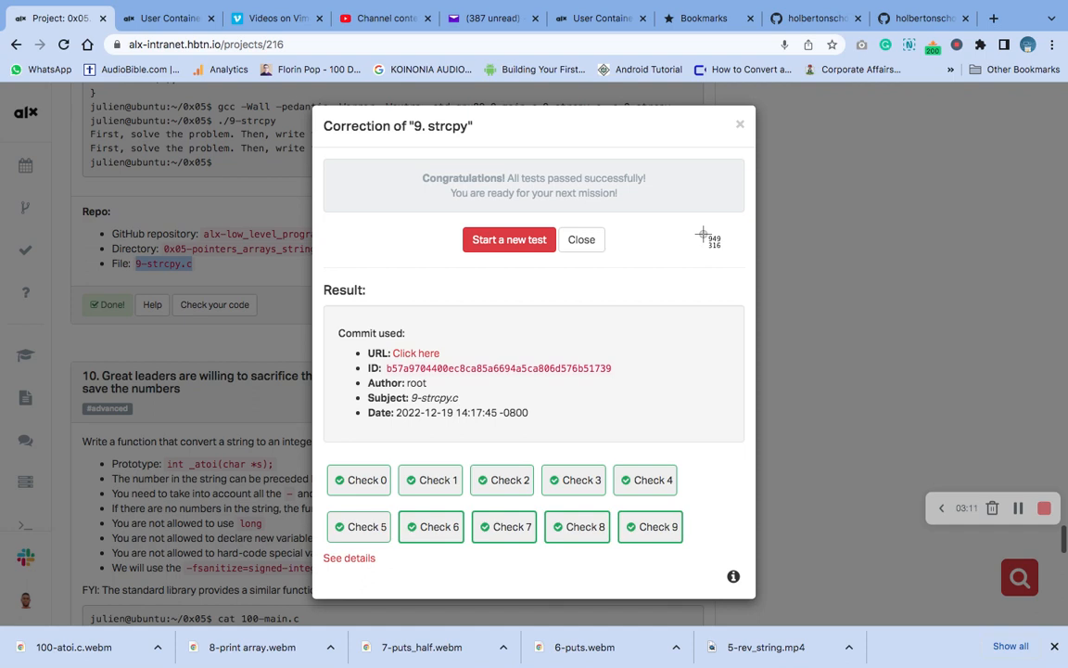
{"action": "mouse_move", "coordinate": [677, 303]}
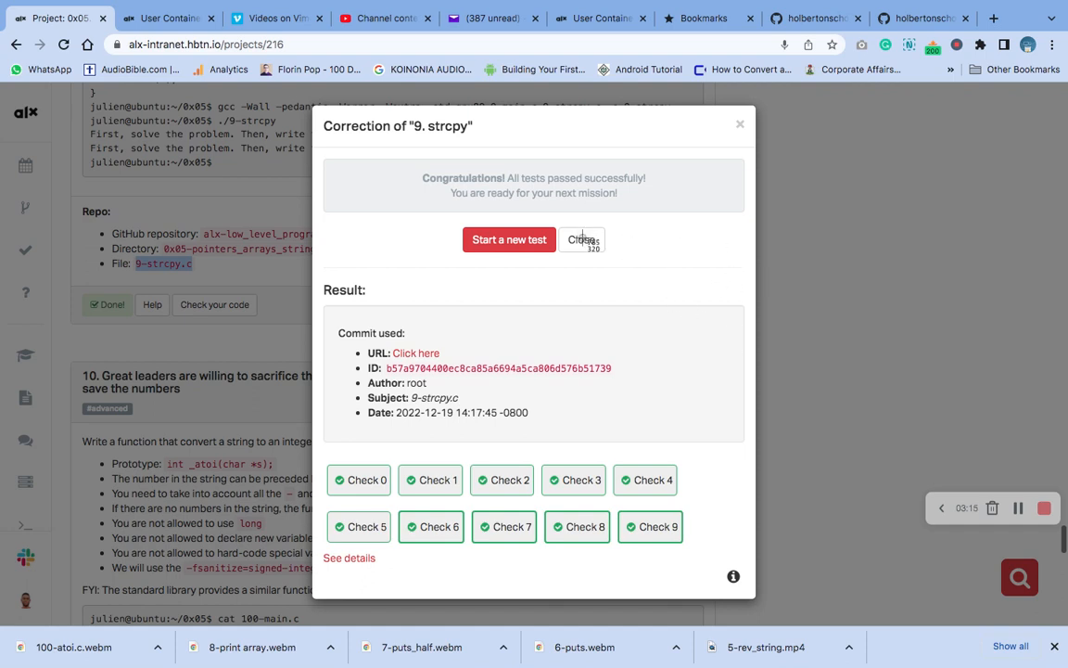
Close the task 9 correction results showing all ten checks passed.
{"action": "left_click", "coordinate": [581, 239]}
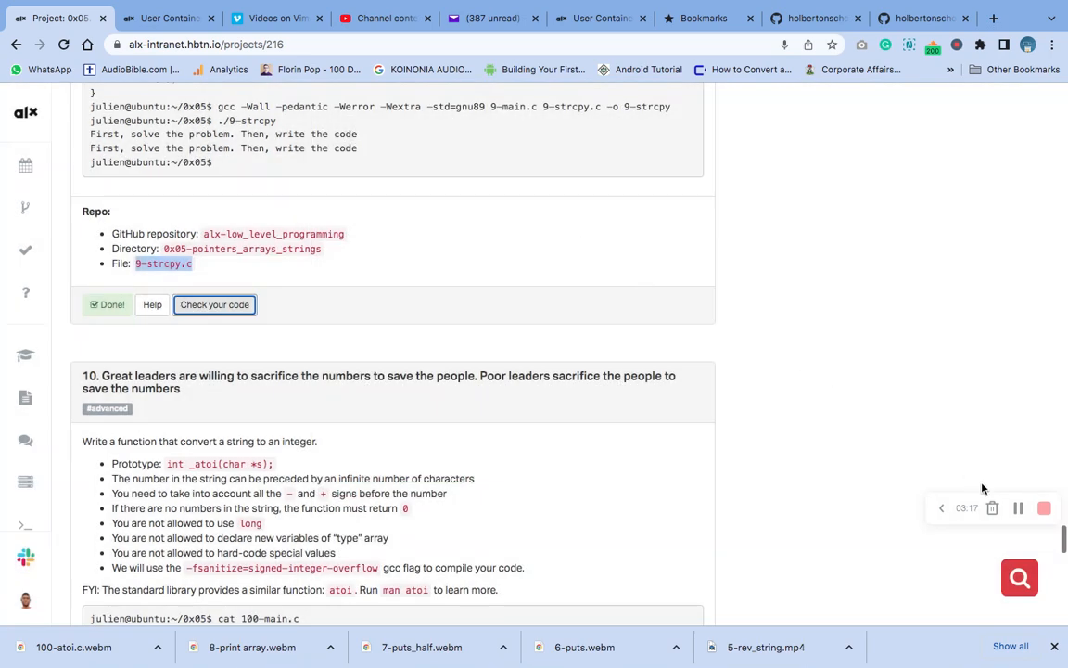